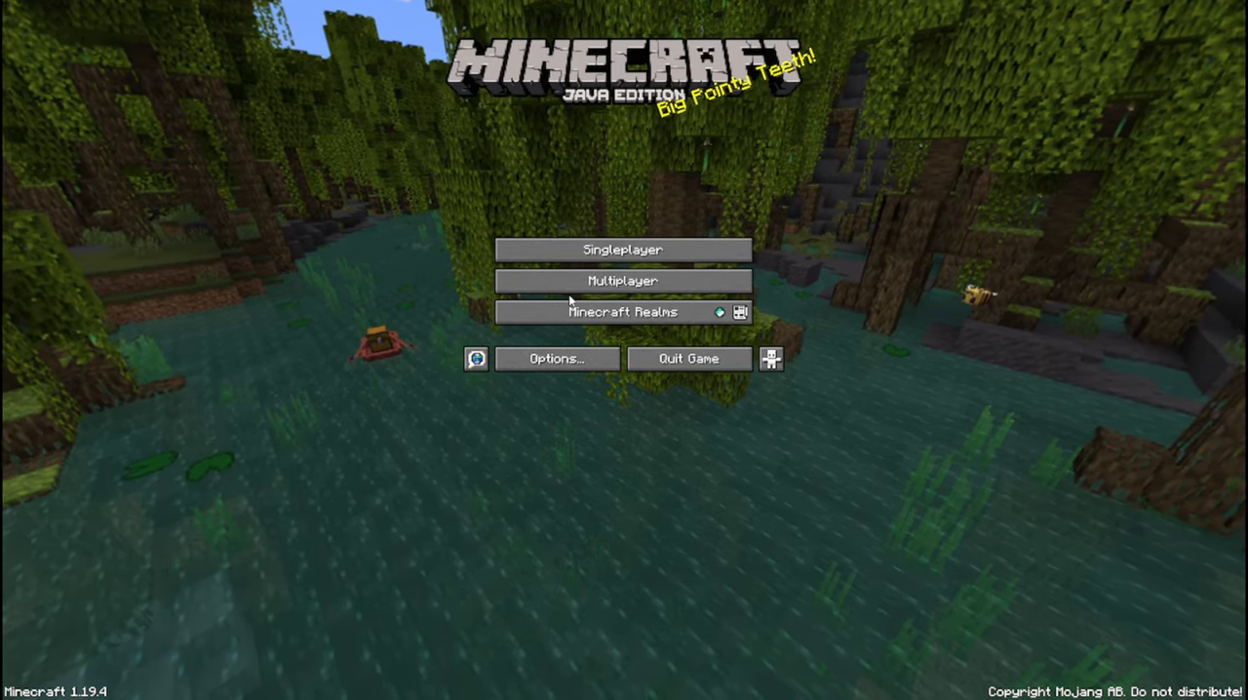
Go from the title screen to the Multiplayer server list
left_click(624, 281)
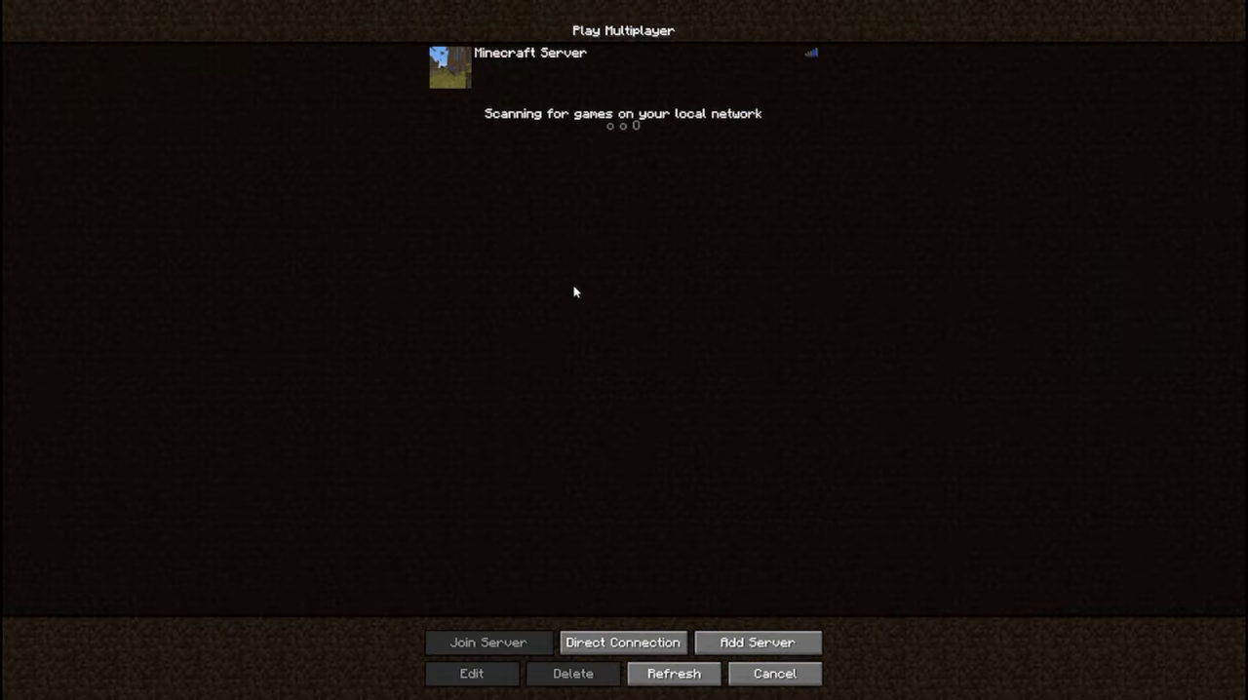
Start a Direct Connection for entering the feathermc.gg server address
left_click(622, 644)
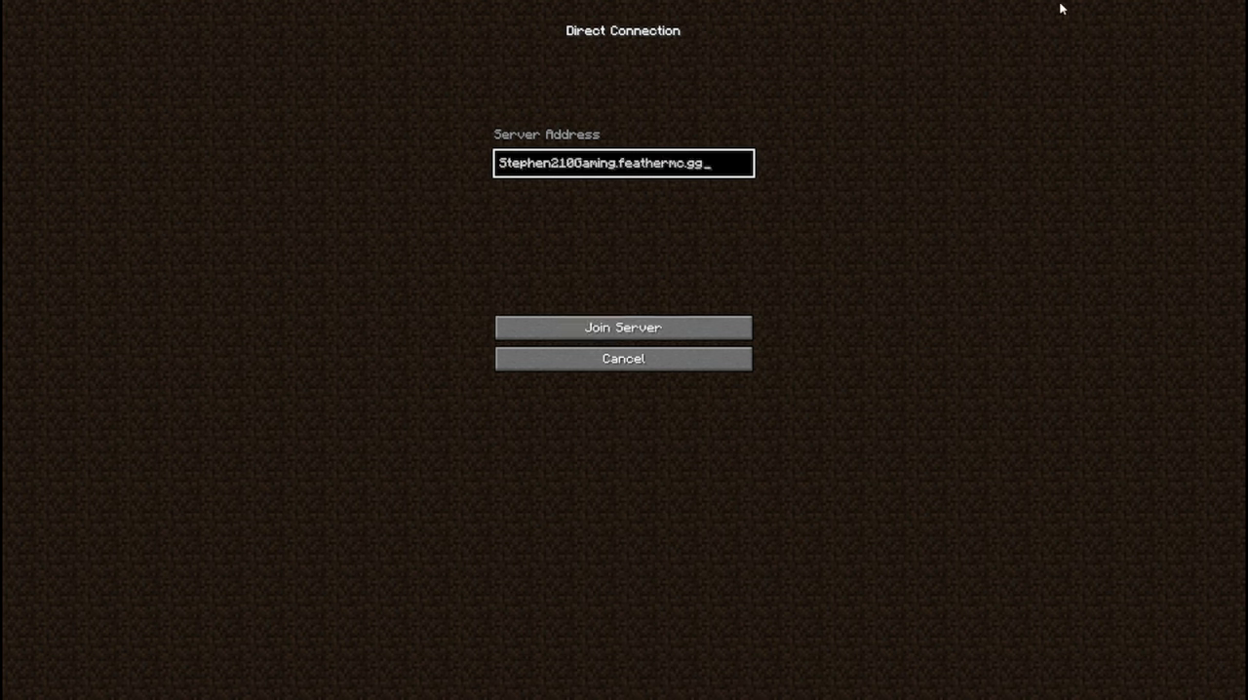
mouse_move(620, 203)
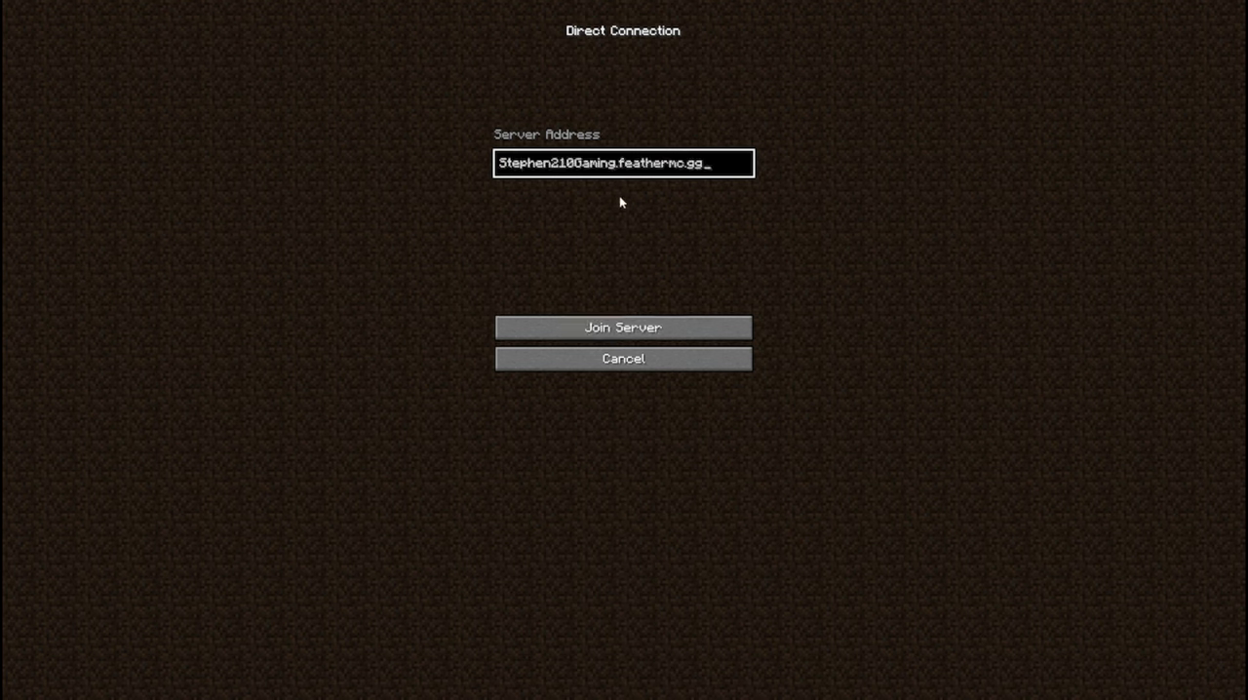
mouse_move(649, 250)
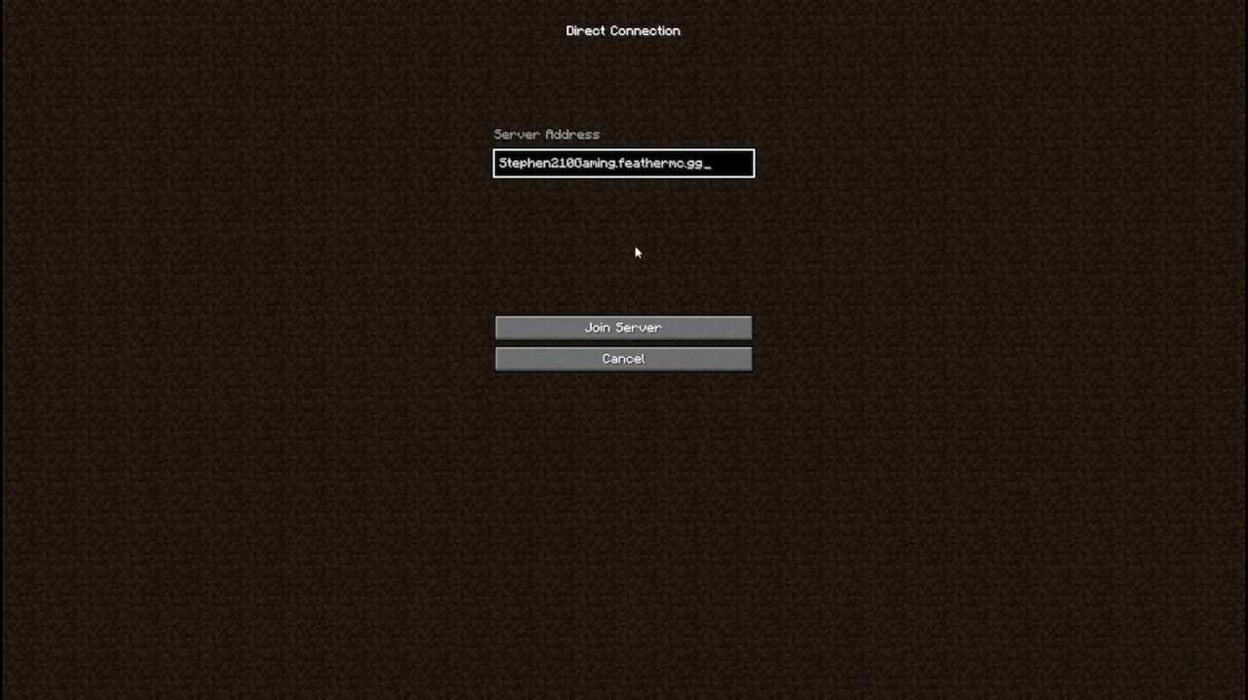
mouse_move(651, 278)
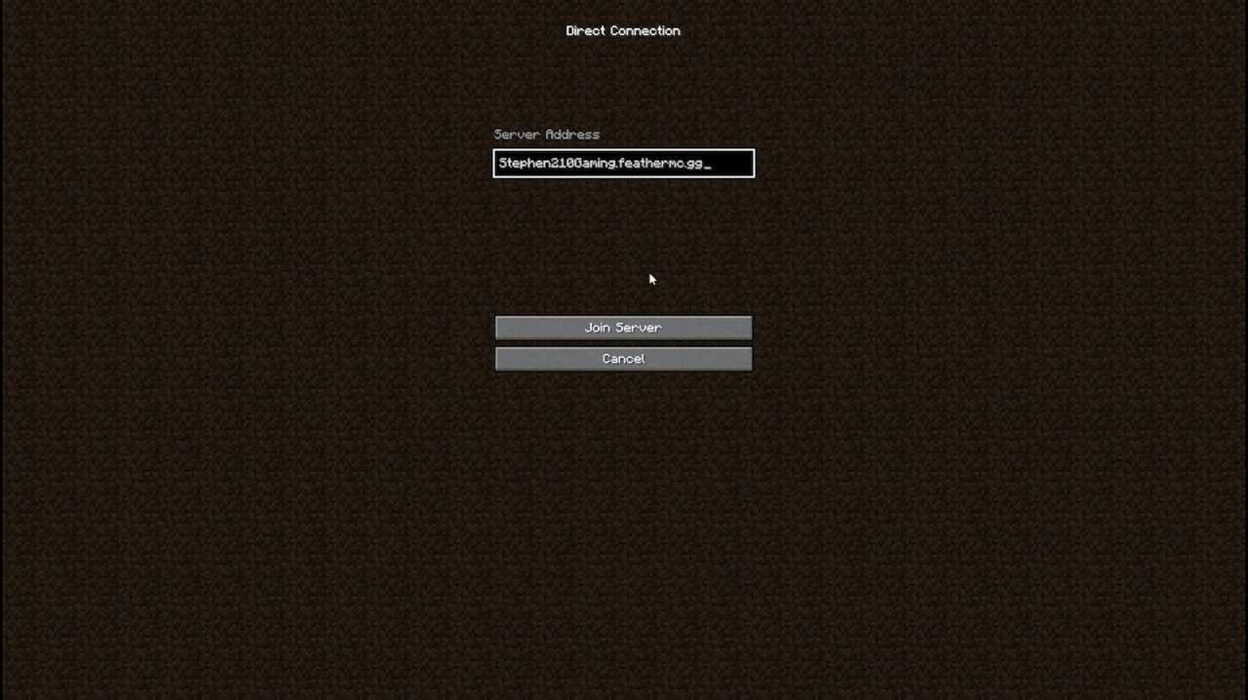
Join the Feather server at the entered address and spawn into its world
left_click(622, 328)
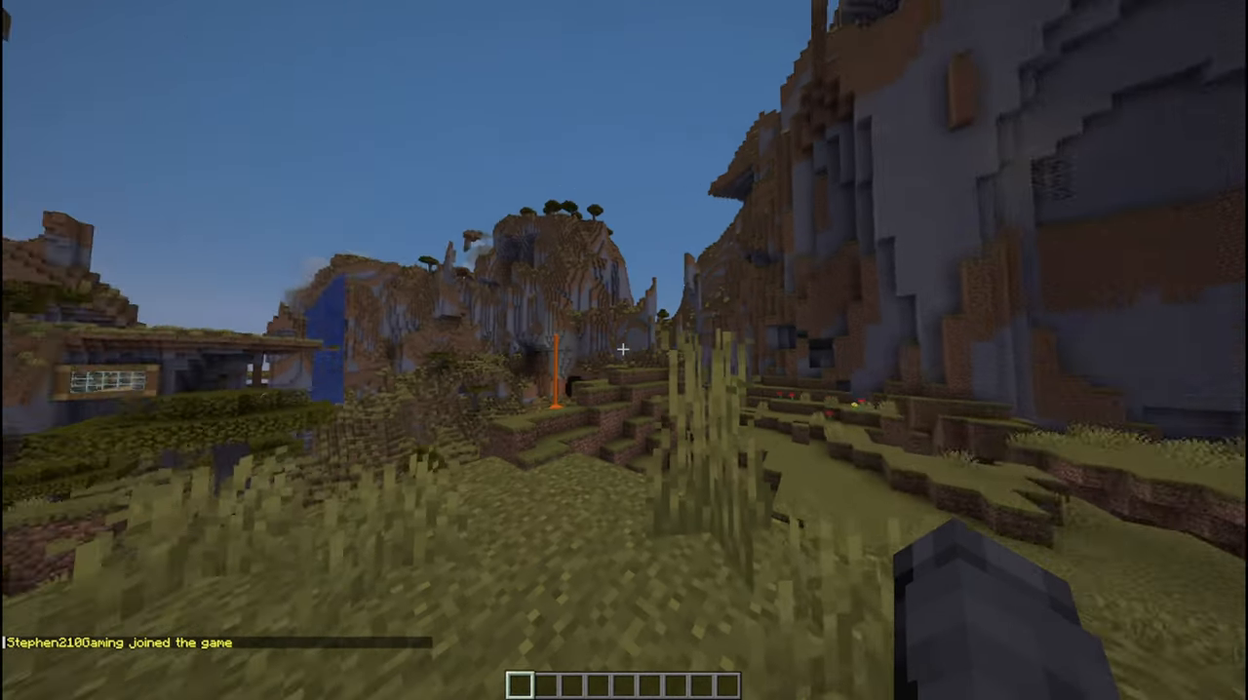
mouse_move(624, 351)
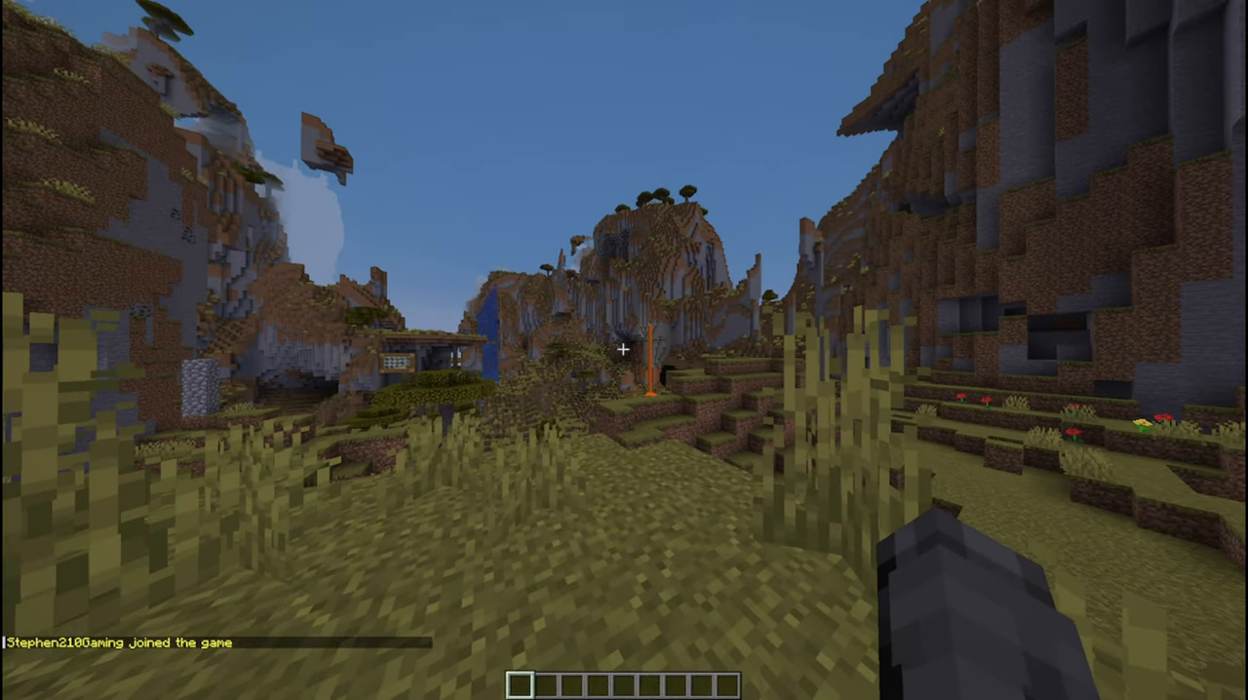